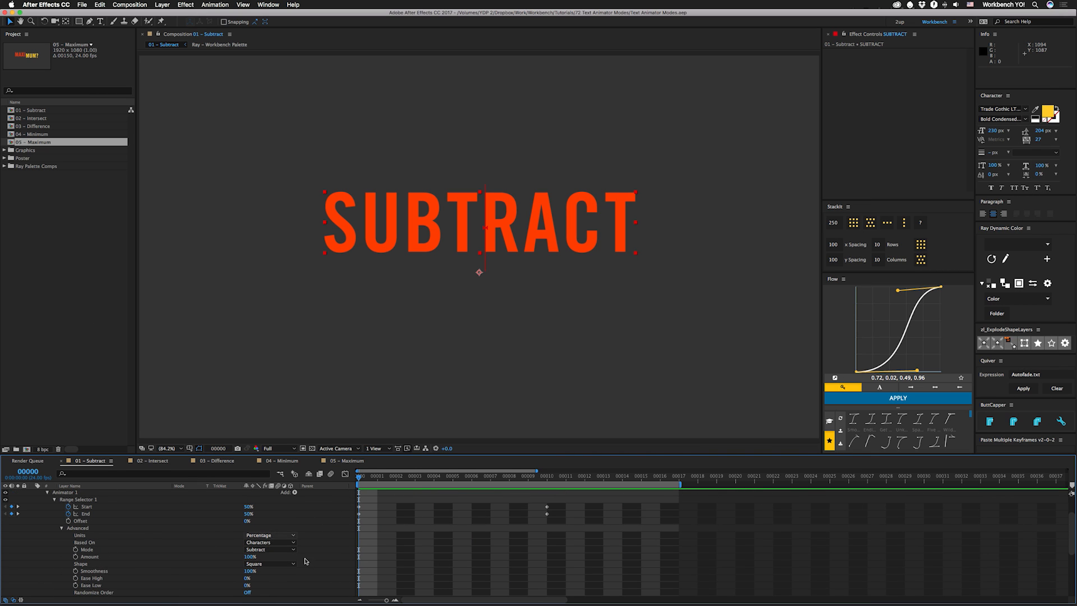
mouse_move(478, 240)
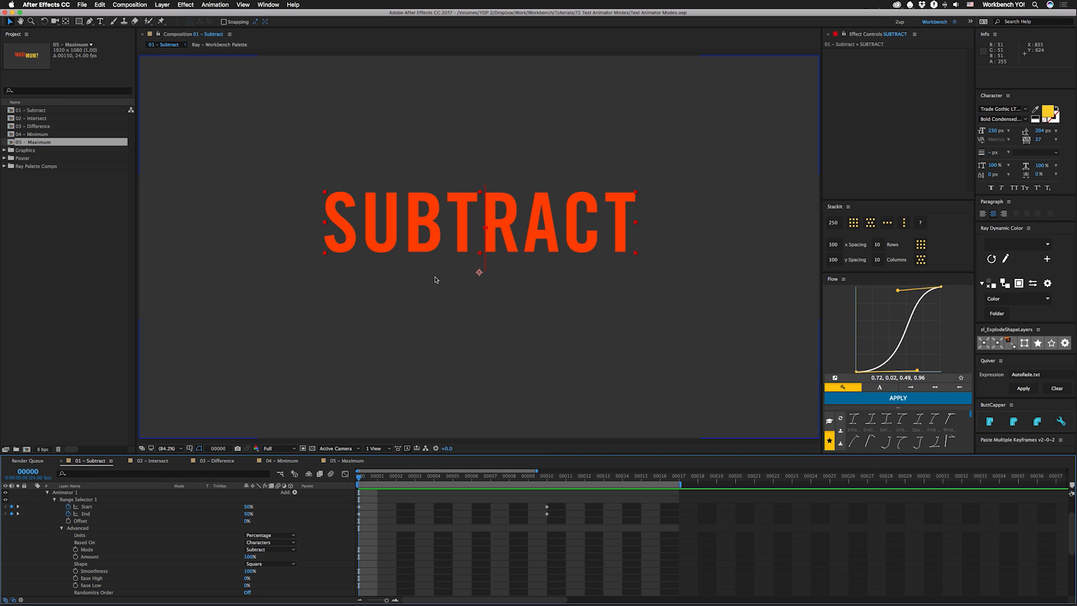
mouse_move(470, 233)
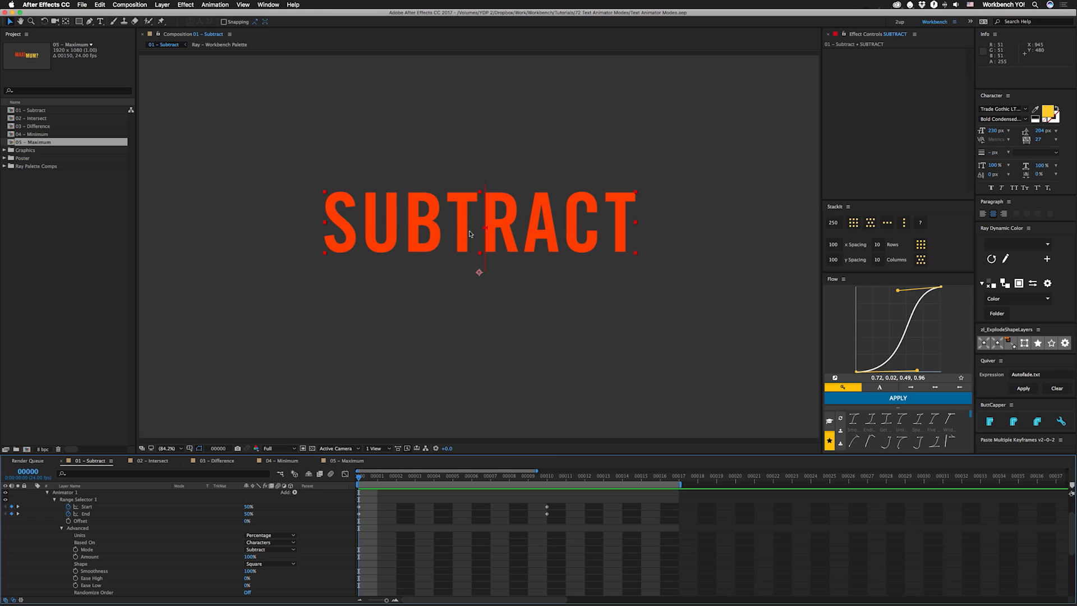
mouse_move(362, 495)
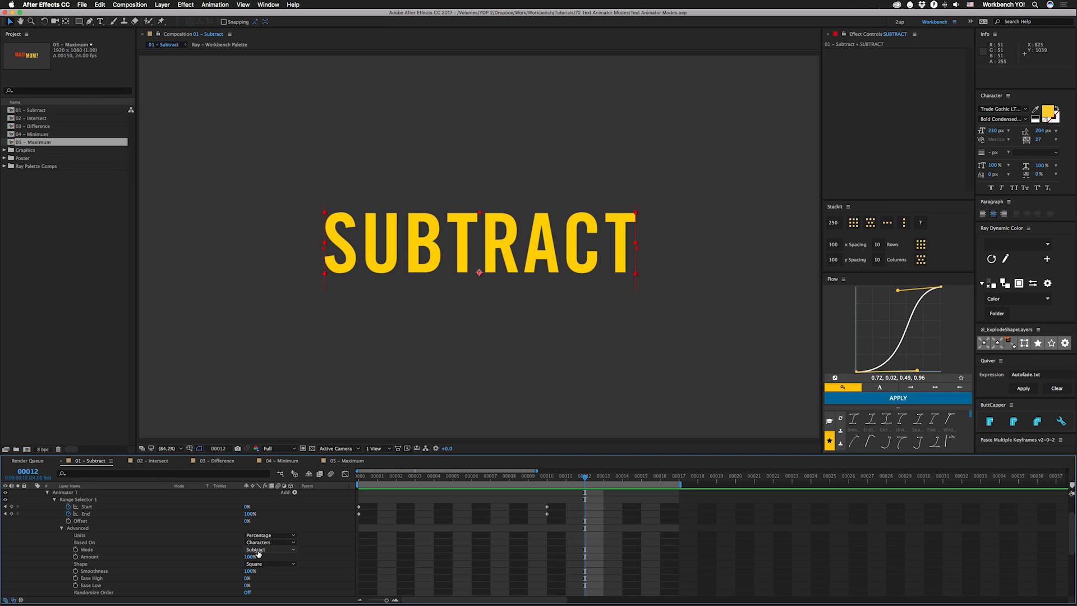
scroll(down, 3)
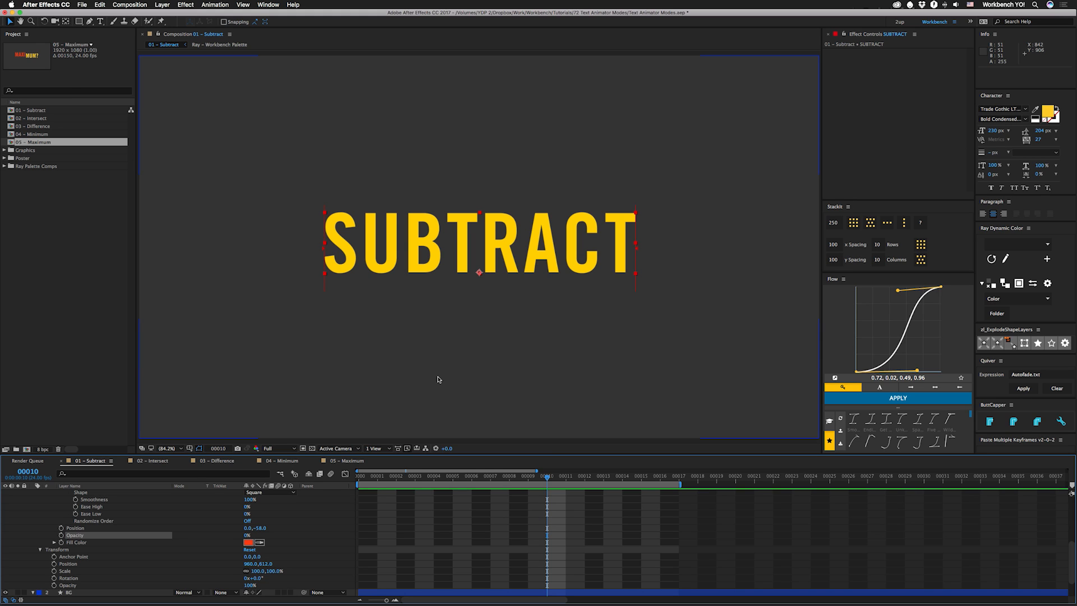
mouse_move(447, 312)
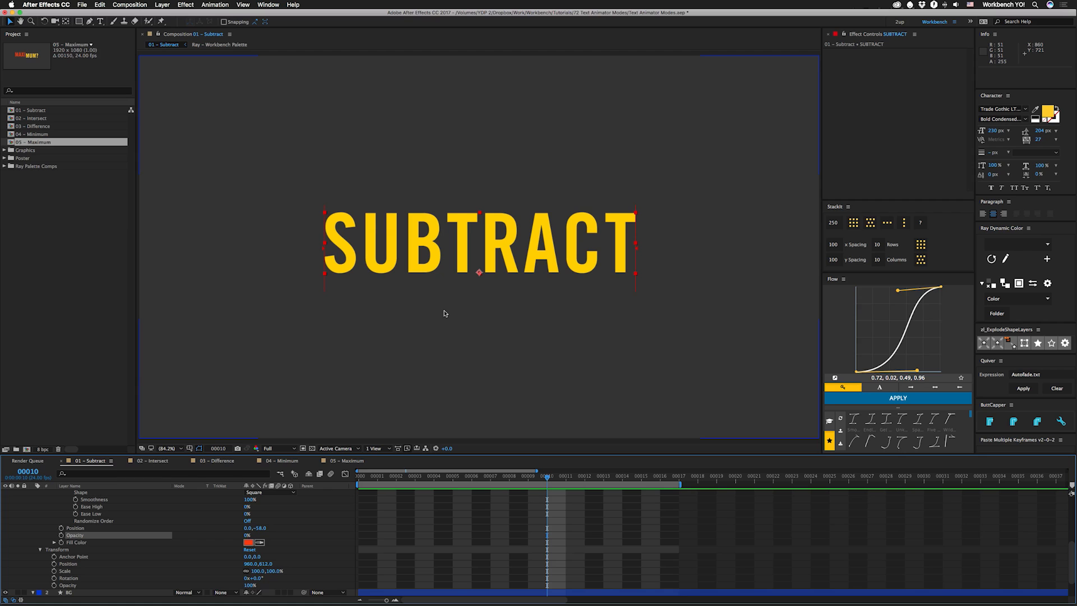
mouse_move(331, 391)
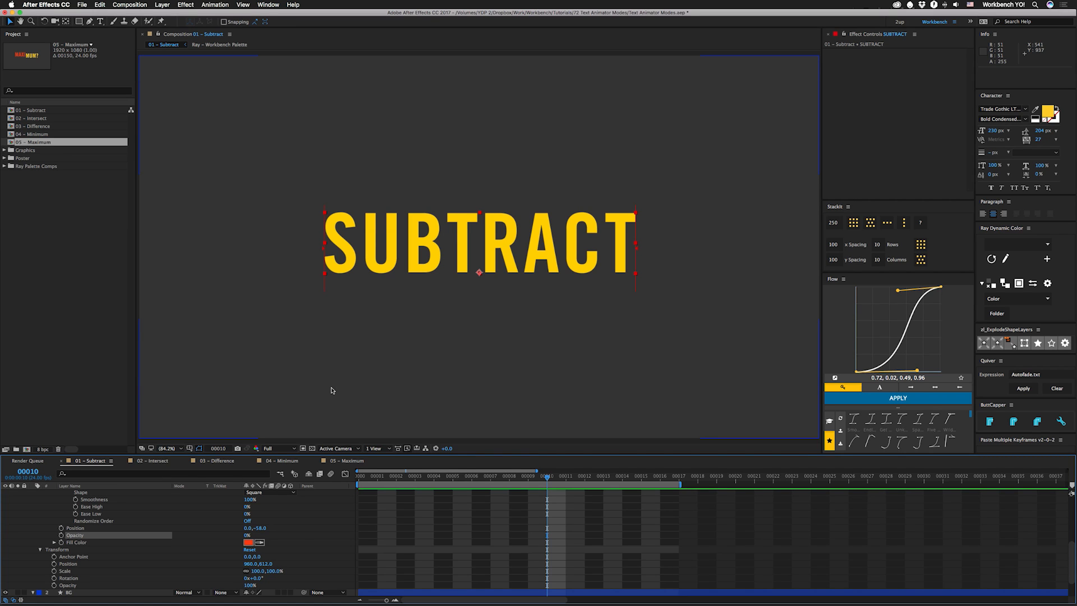
In 02 - Intersect, select the INTERSECT layer, preview, and set Range Selector 1 to Add.
click(153, 459)
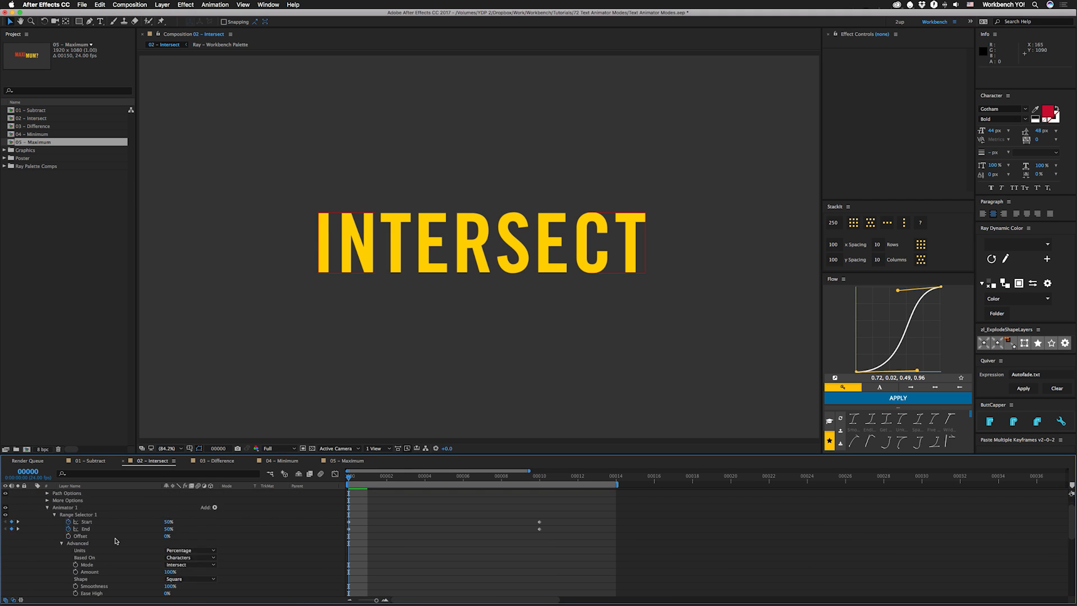
scroll(down, 3)
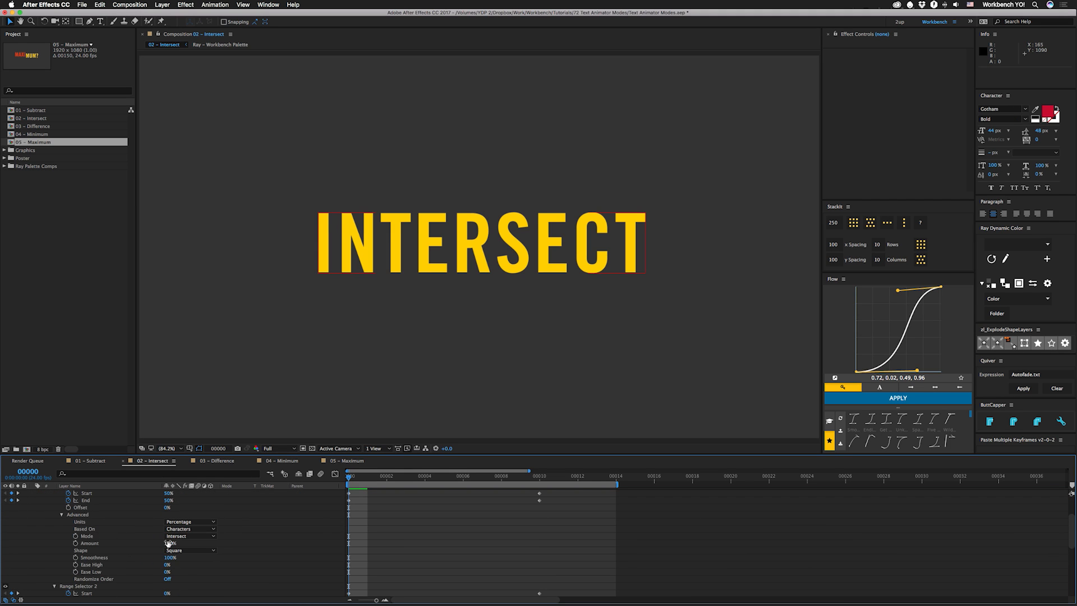
click(85, 521)
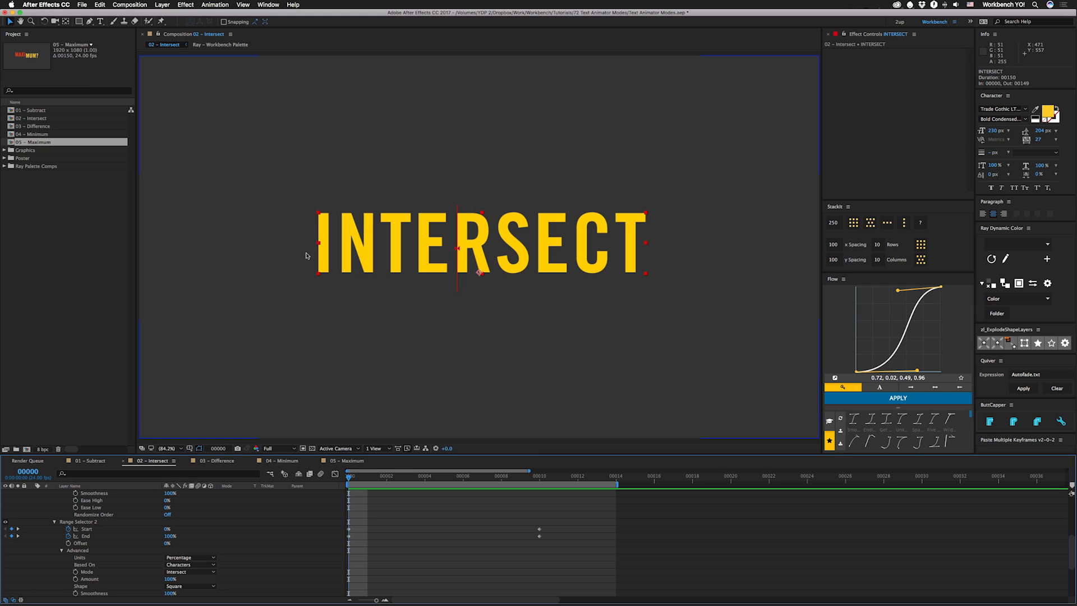
mouse_move(562, 375)
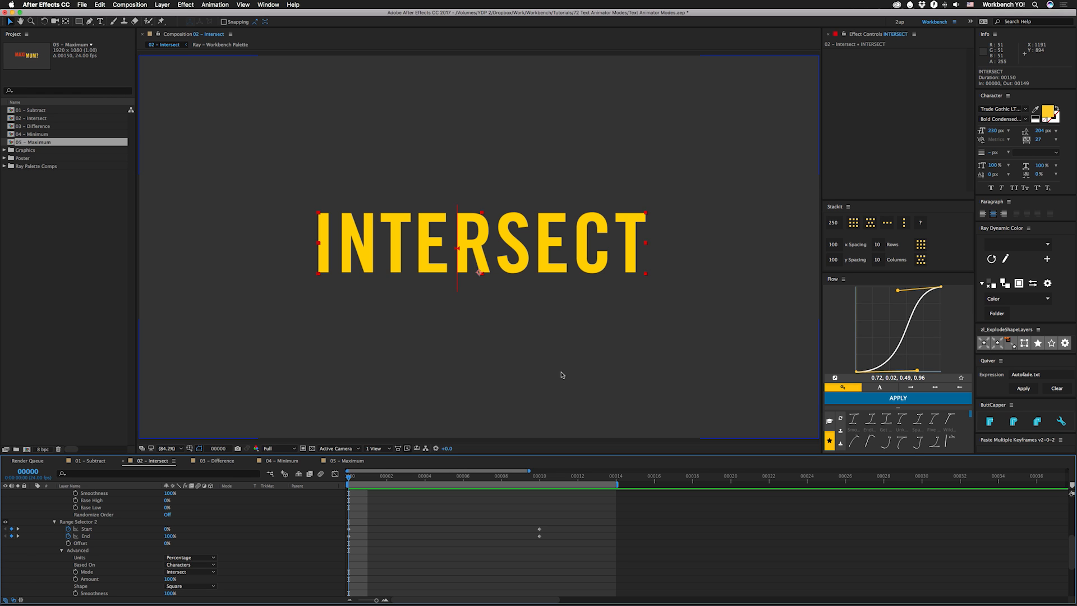
key(space)
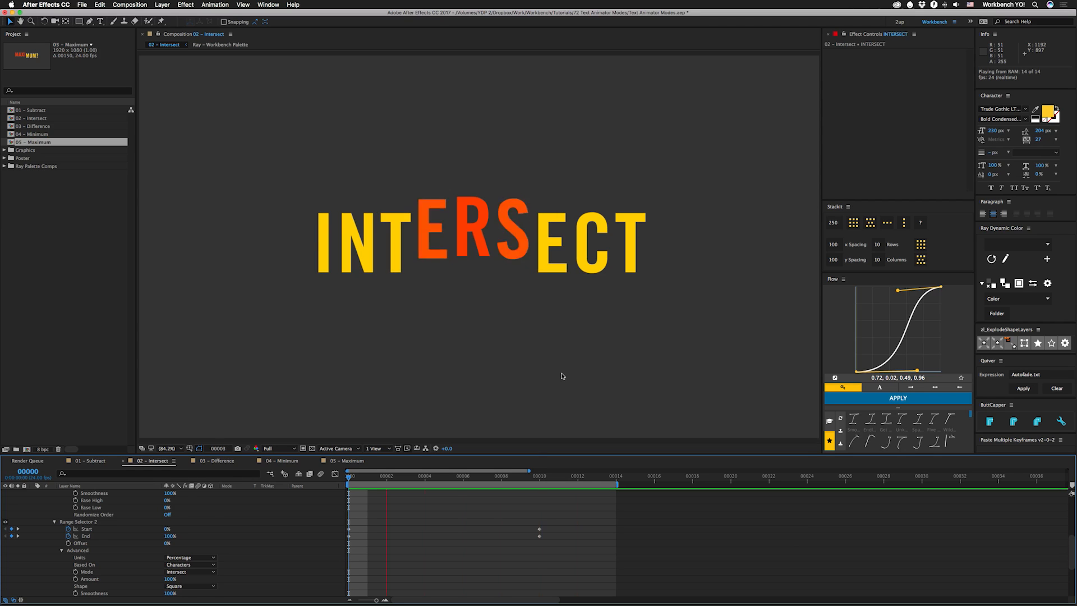
click(191, 508)
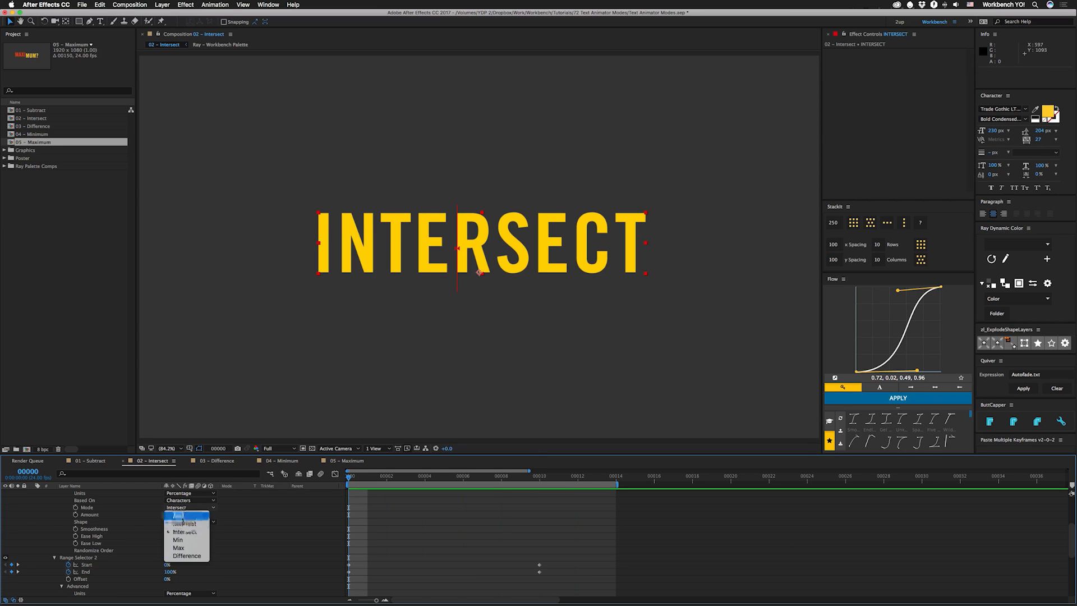
click(178, 515)
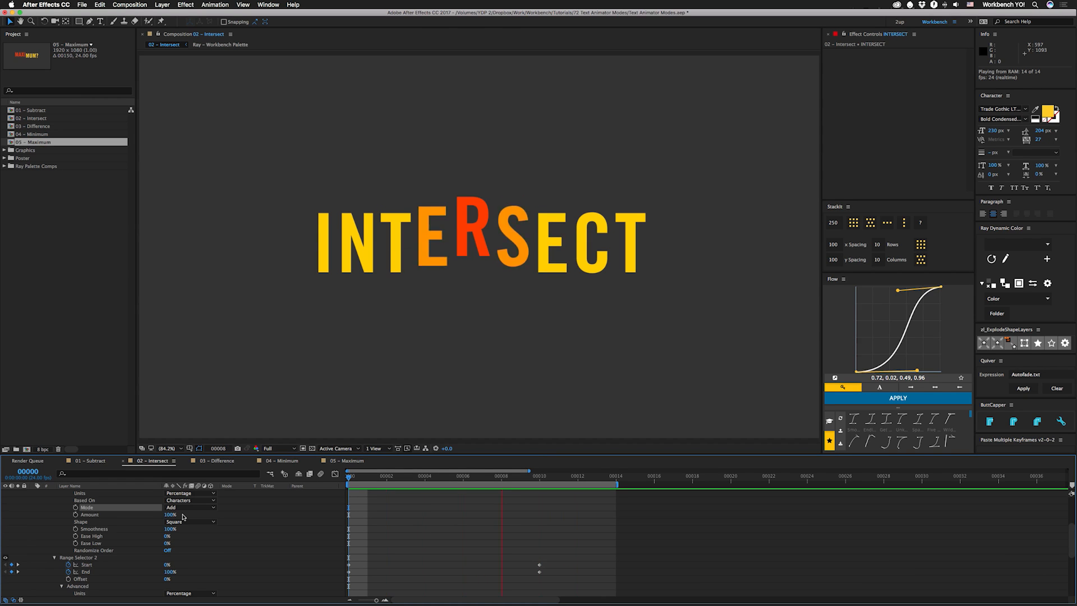
Preview the 03 - Difference comp and select its DIFFERENCE text layer.
click(216, 460)
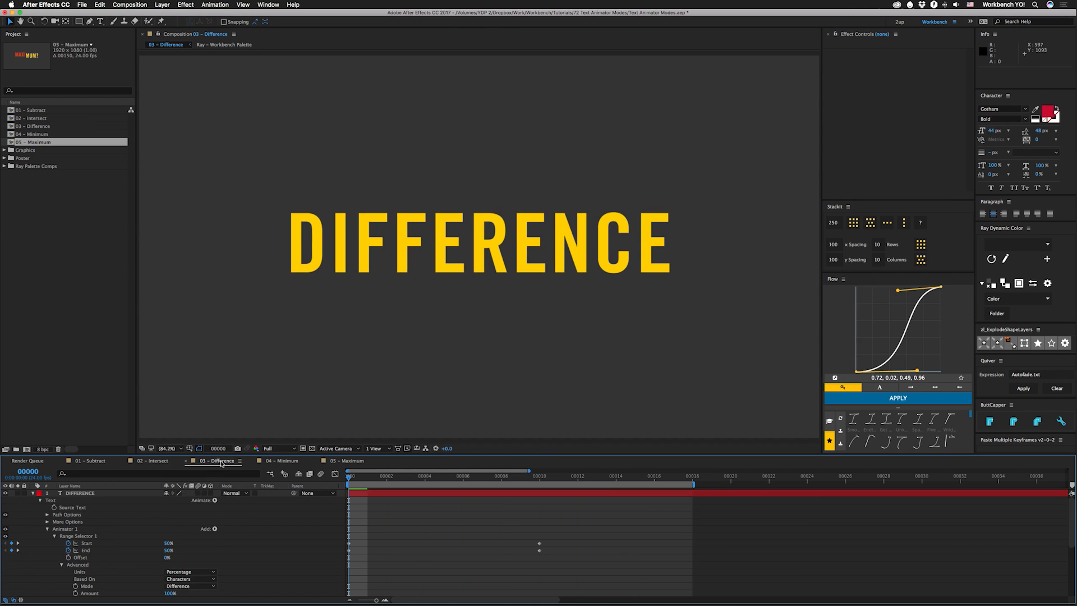
key(space)
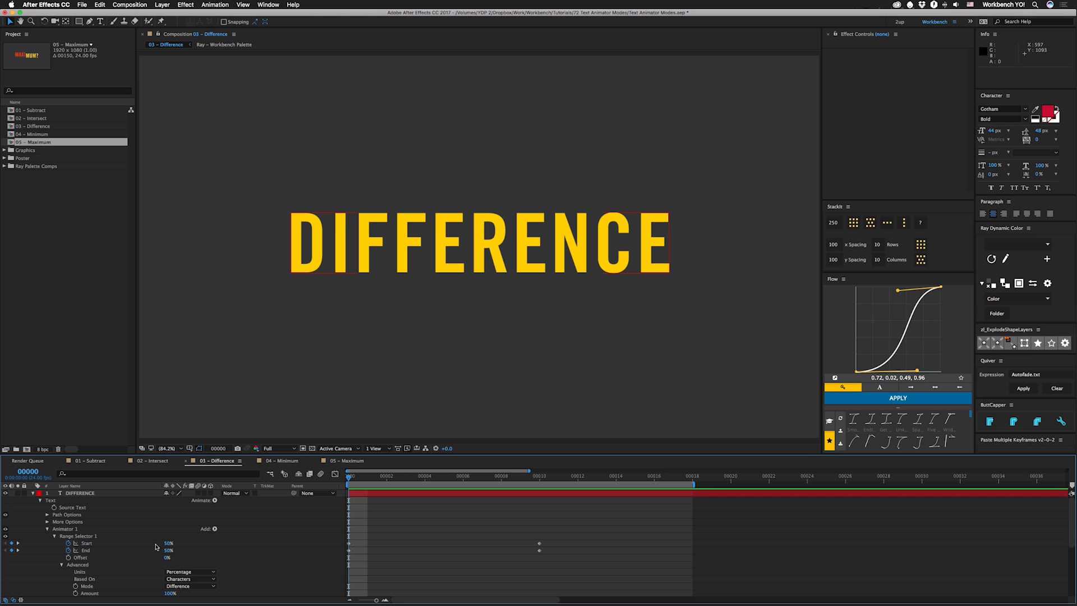
click(79, 493)
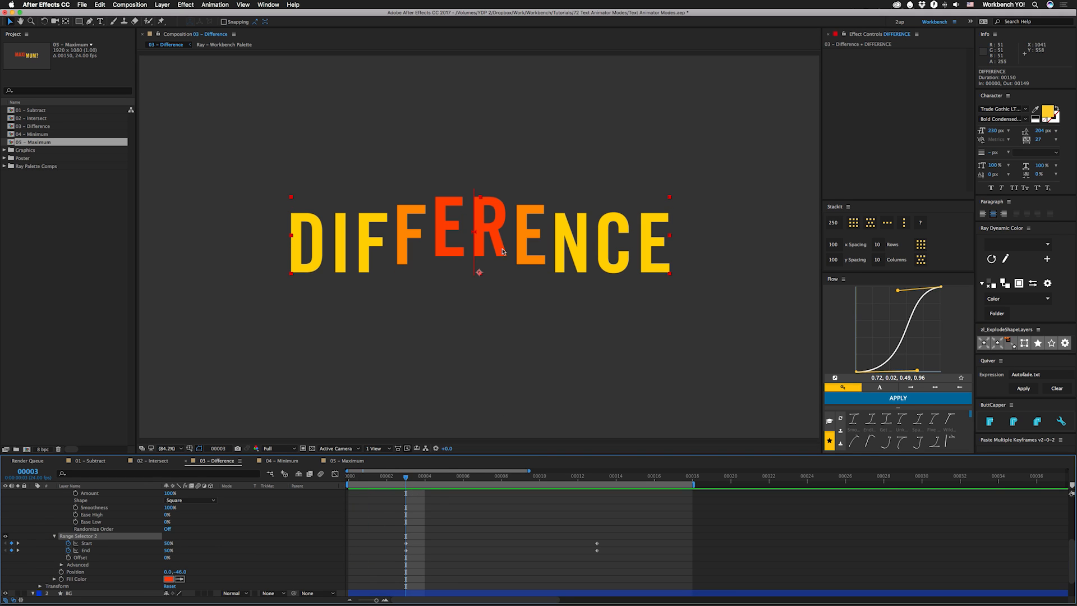
mouse_move(499, 248)
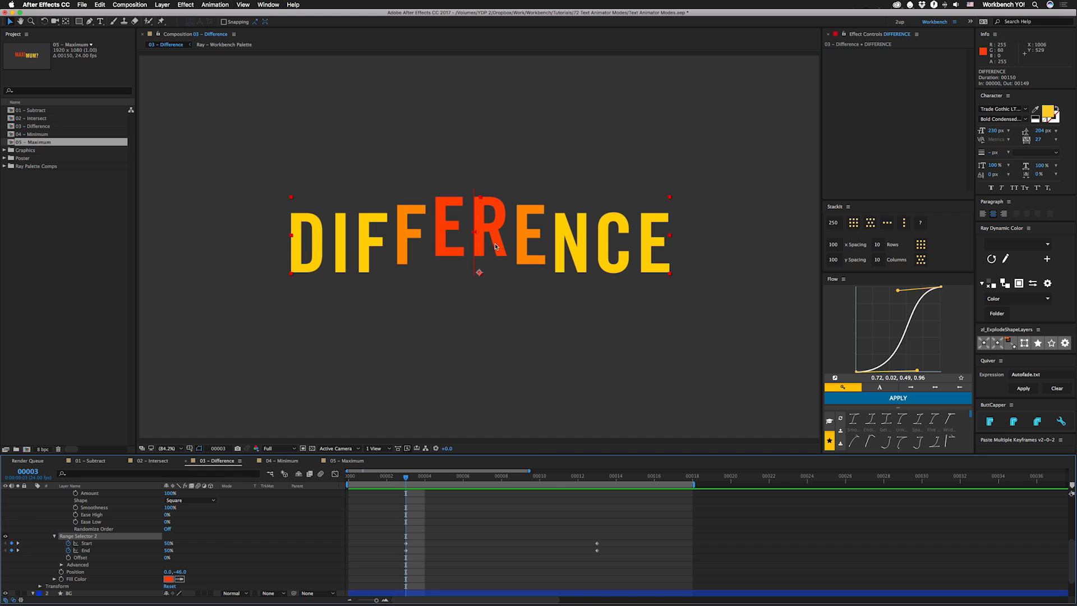
mouse_move(464, 275)
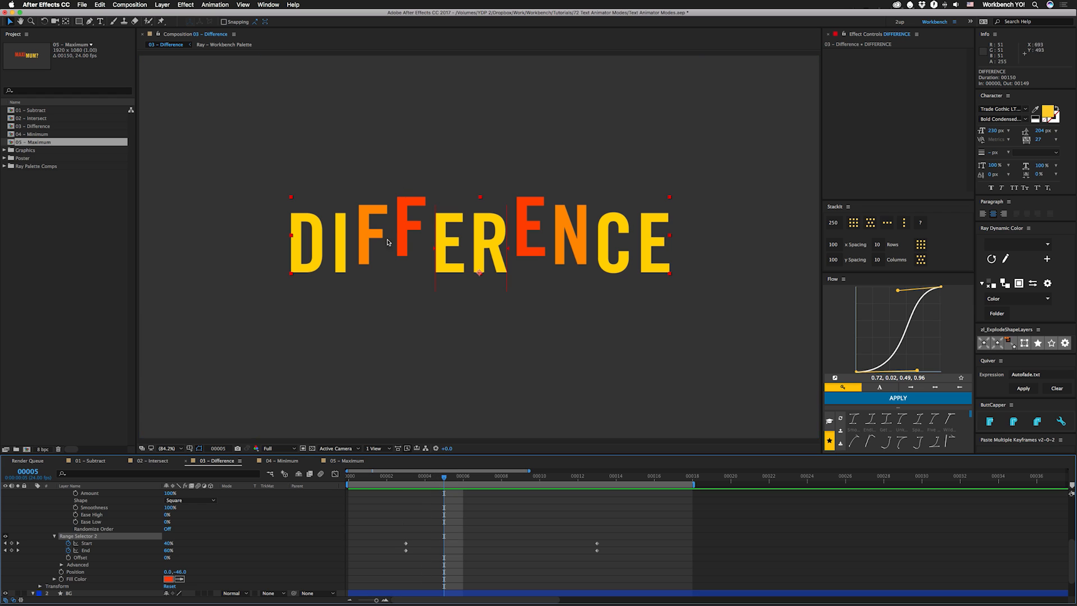
mouse_move(535, 272)
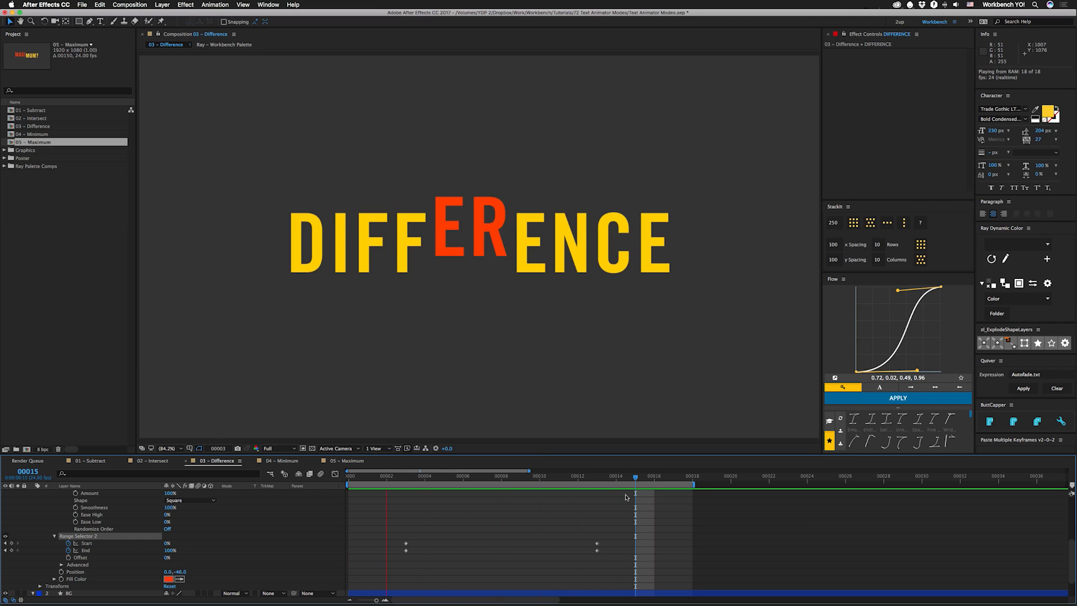
Stop the Difference preview and switch to the 04 - Minimum composition.
click(348, 475)
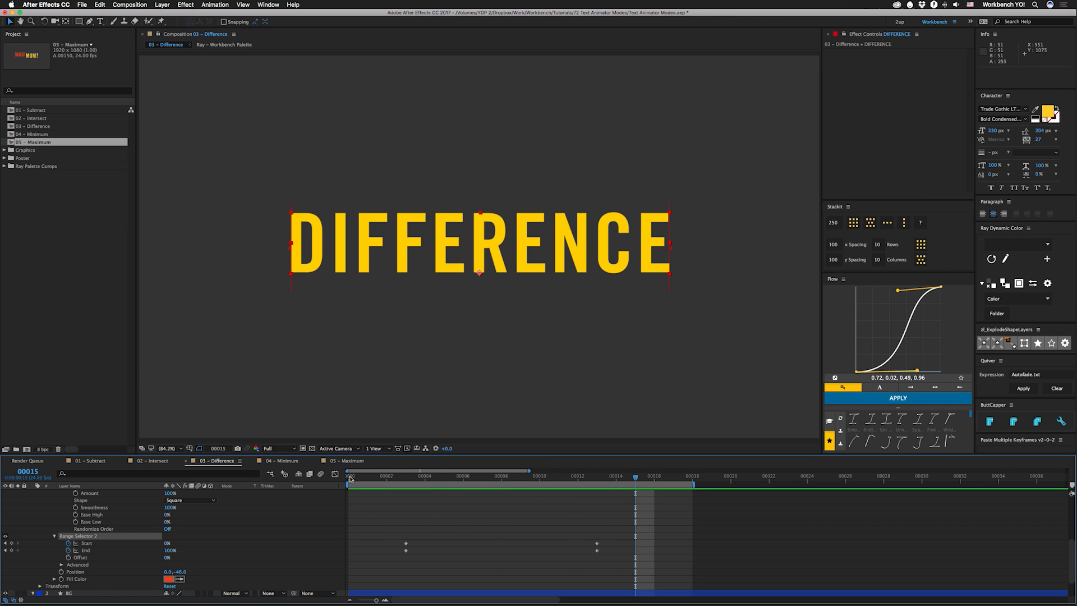
click(281, 460)
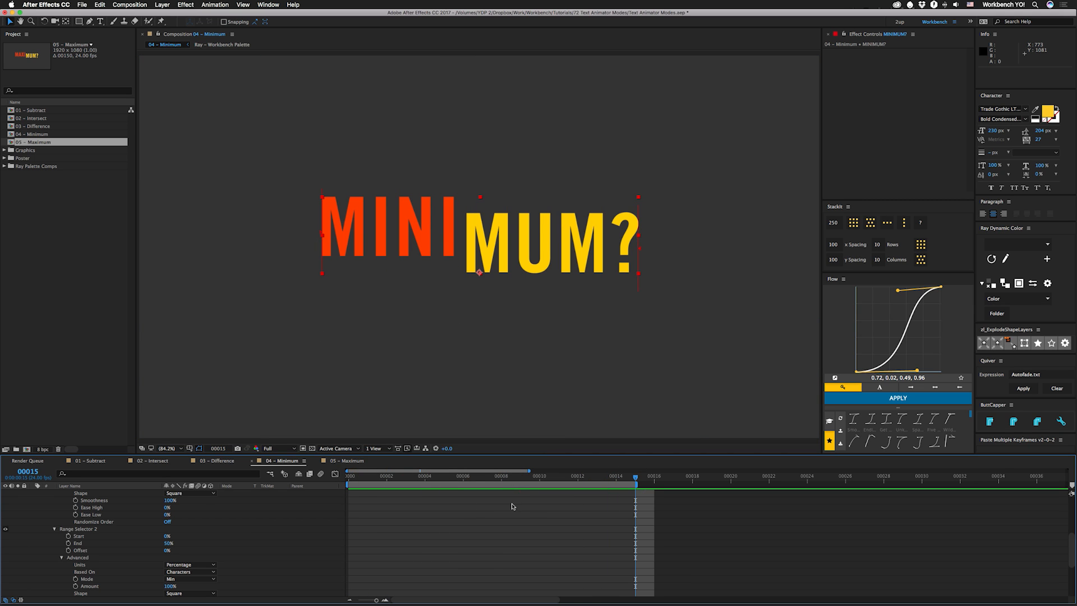
mouse_move(200, 545)
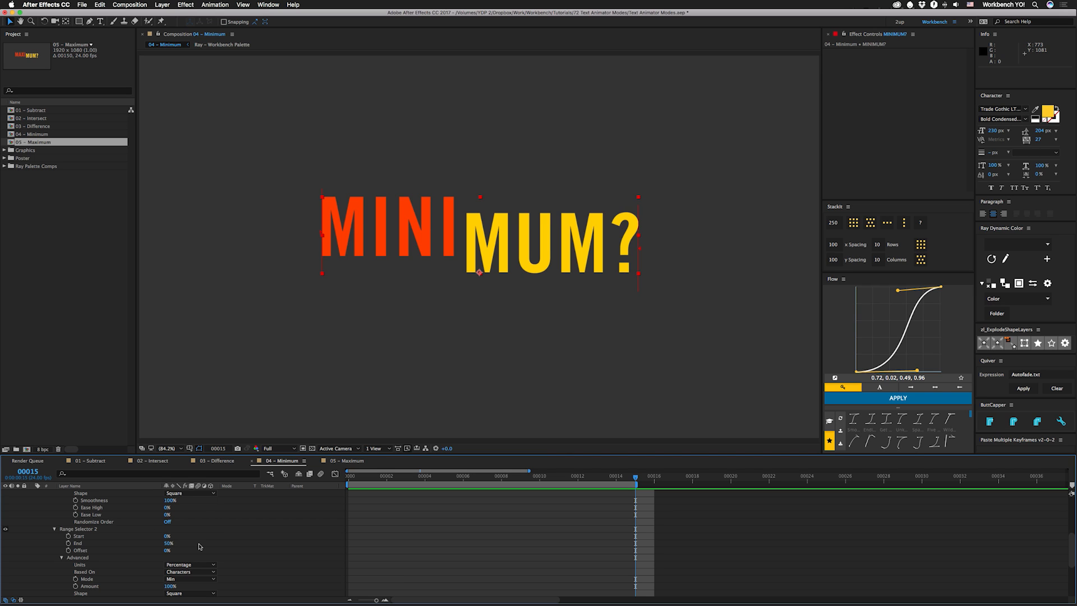
click(344, 460)
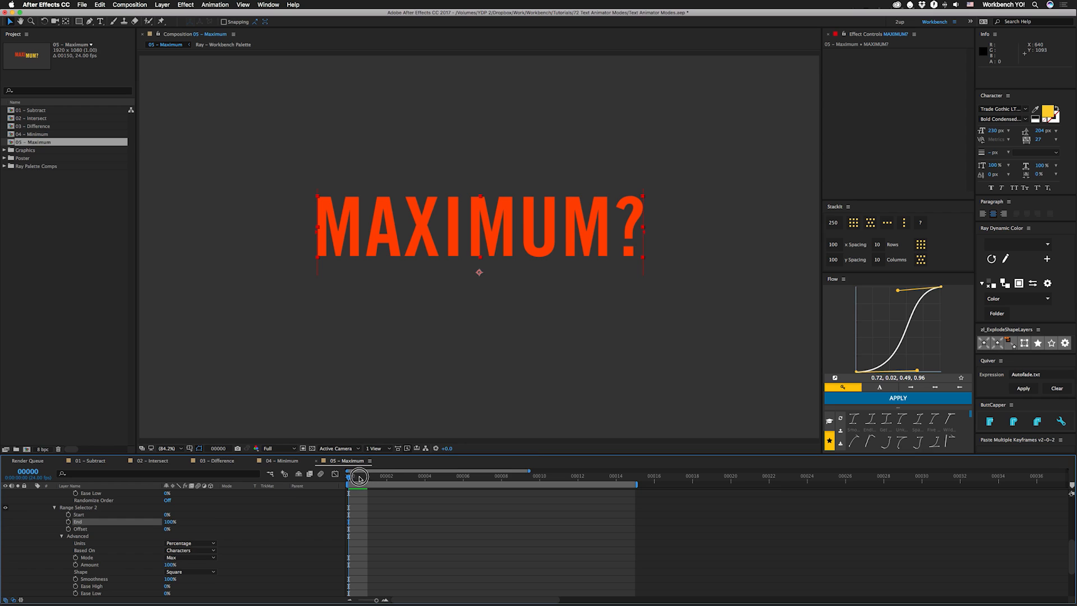
click(282, 460)
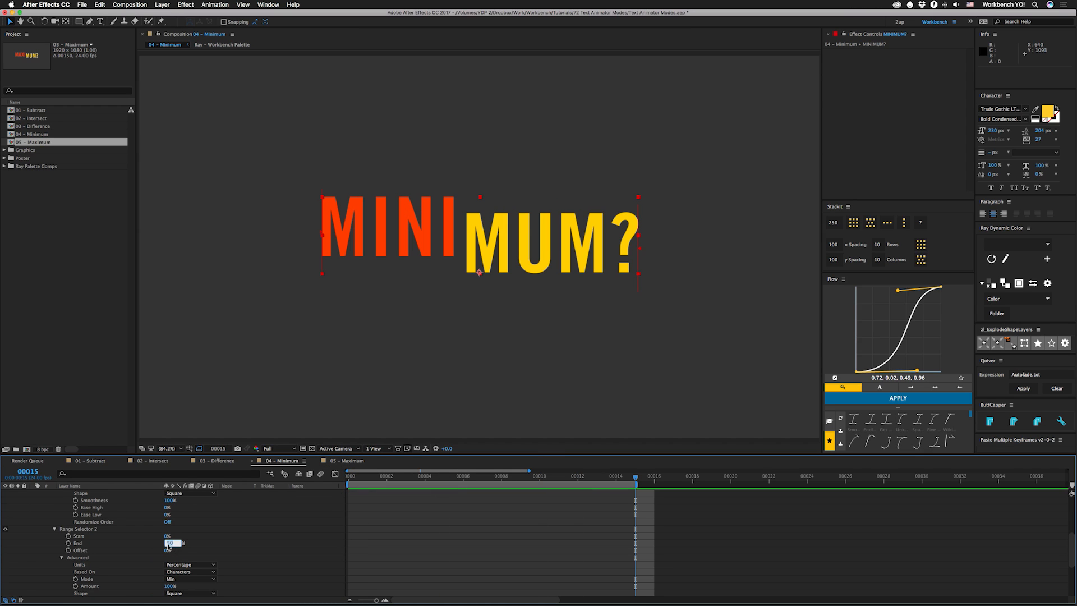